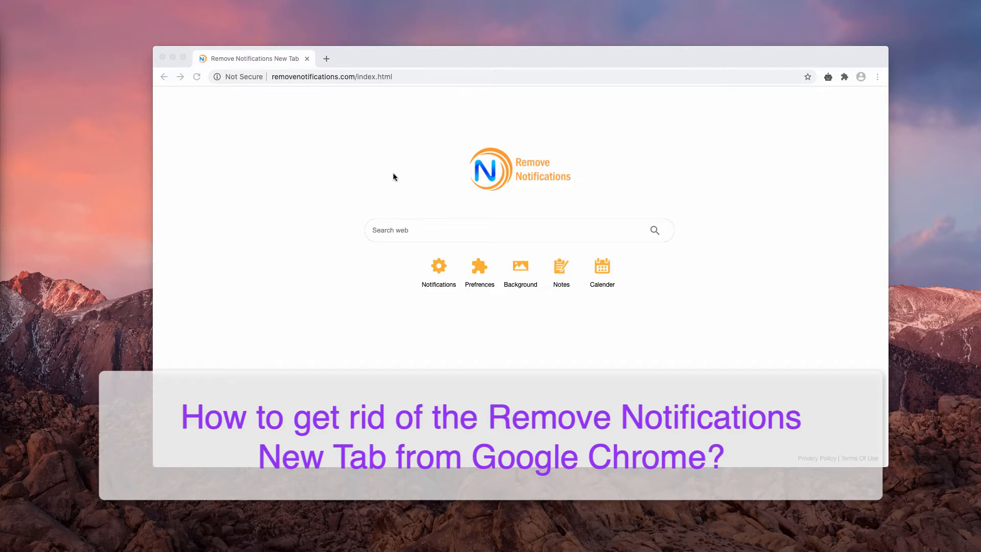
pyautogui.moveTo(442, 142)
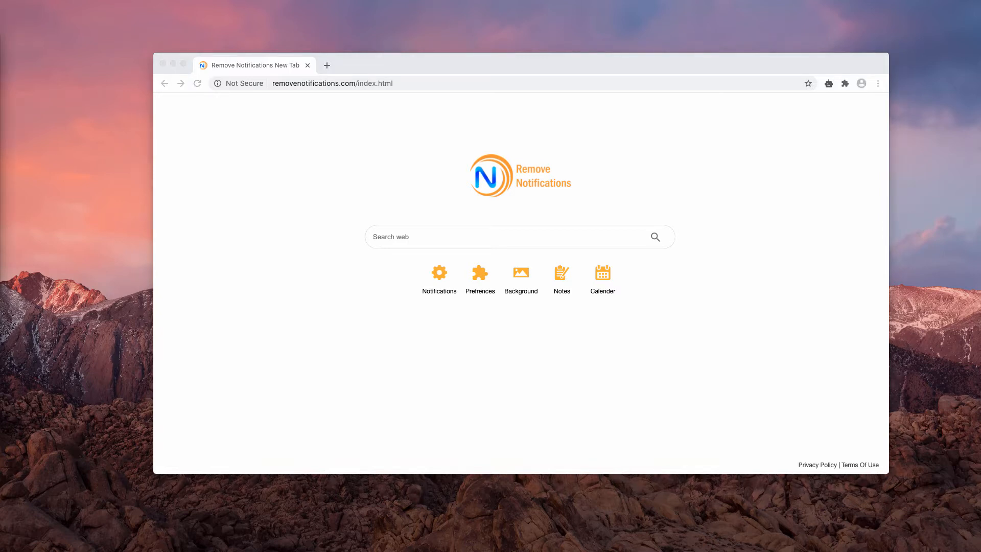
pyautogui.moveTo(43, 156)
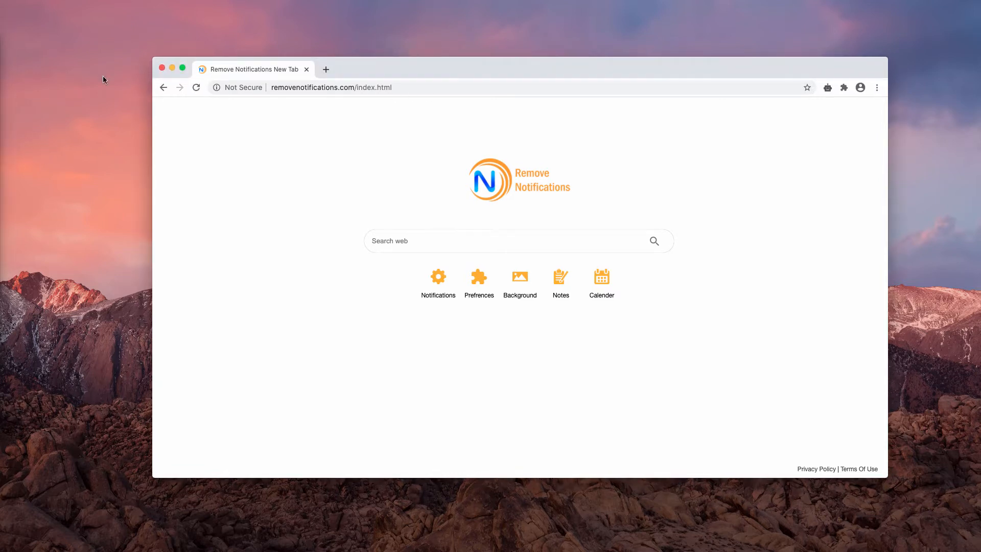
pyautogui.moveTo(400, 174)
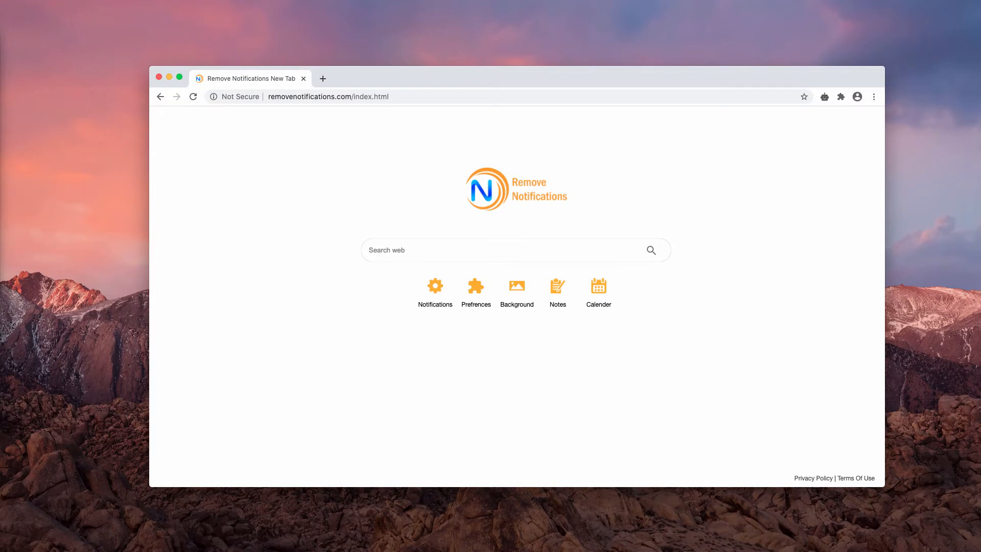
pyautogui.moveTo(499, 79)
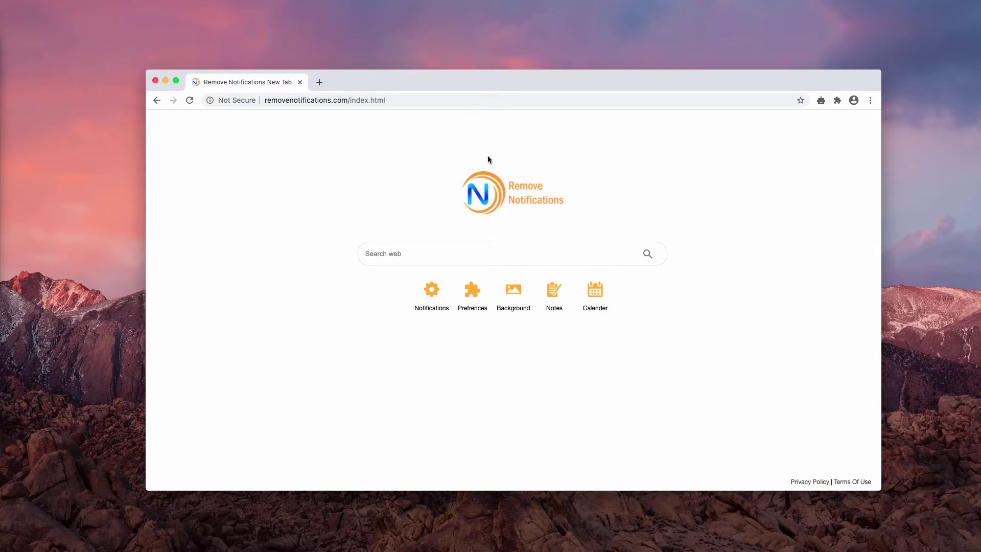
pyautogui.moveTo(593, 84)
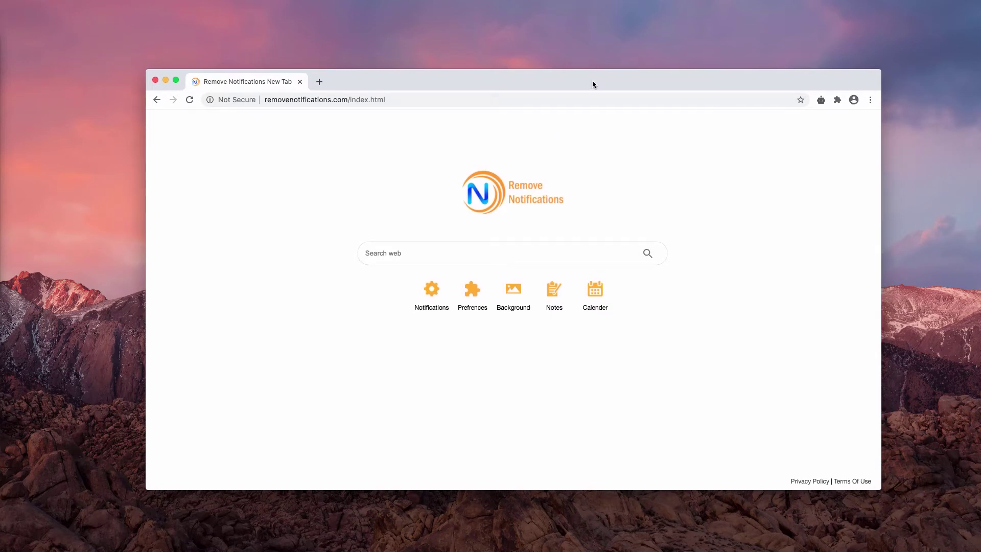
pyautogui.moveTo(819, 102)
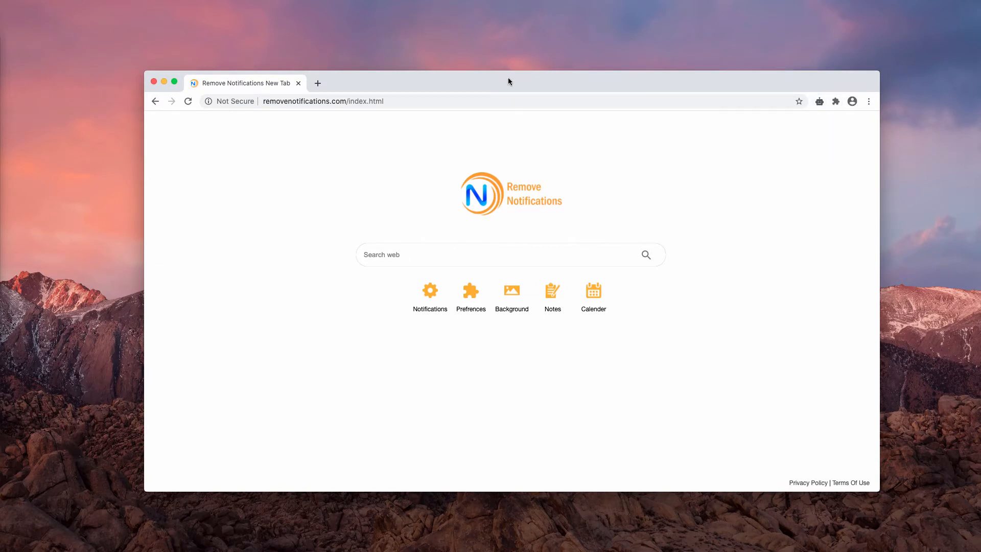
pyautogui.moveTo(870, 76)
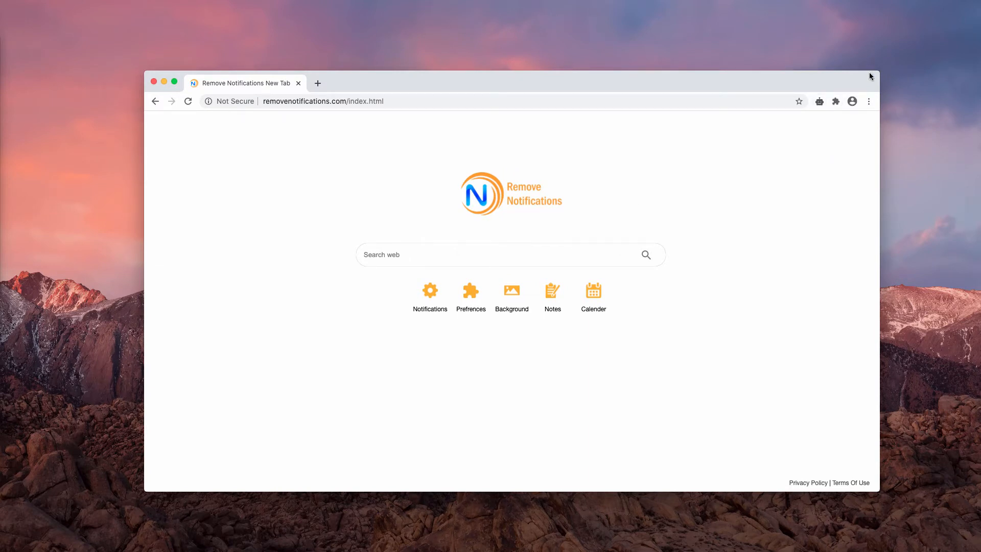
# - From chrome://extensions, switch off Coco APP and request its removal
pyautogui.click(868, 101)
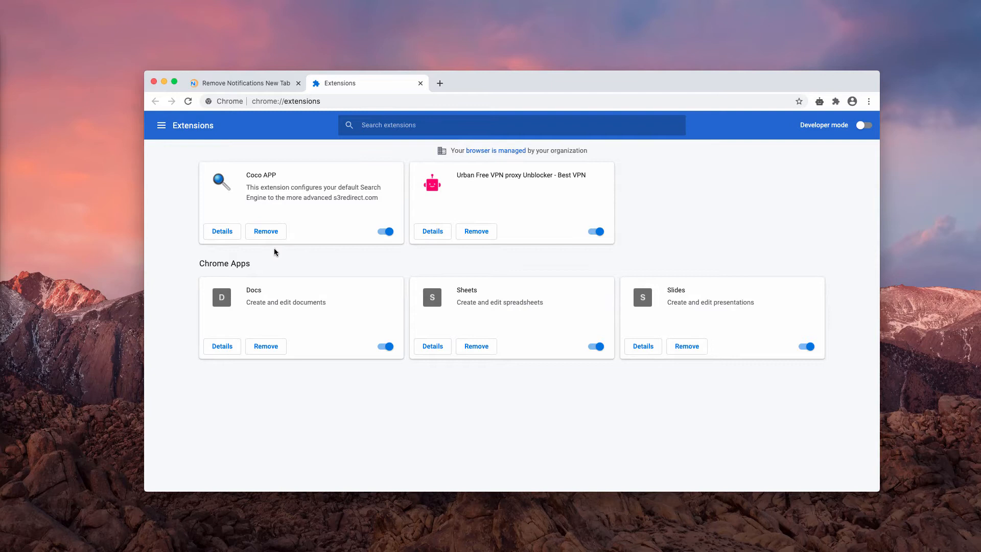
pyautogui.moveTo(277, 369)
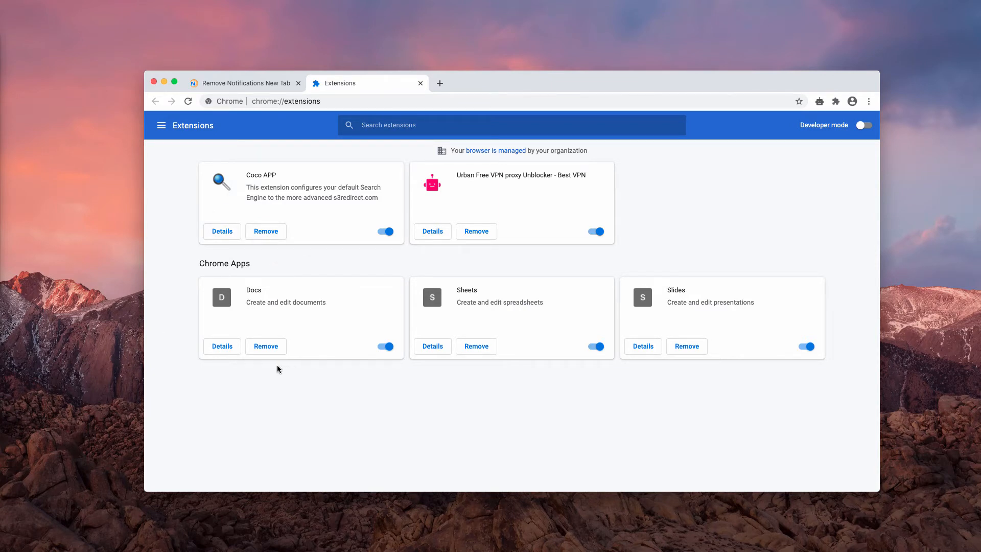
pyautogui.moveTo(391, 183)
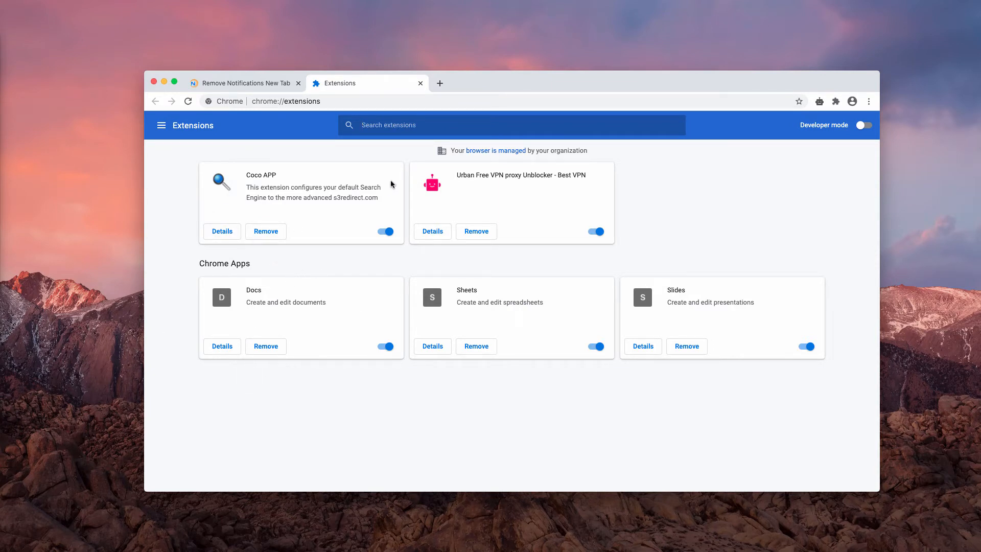
pyautogui.moveTo(329, 261)
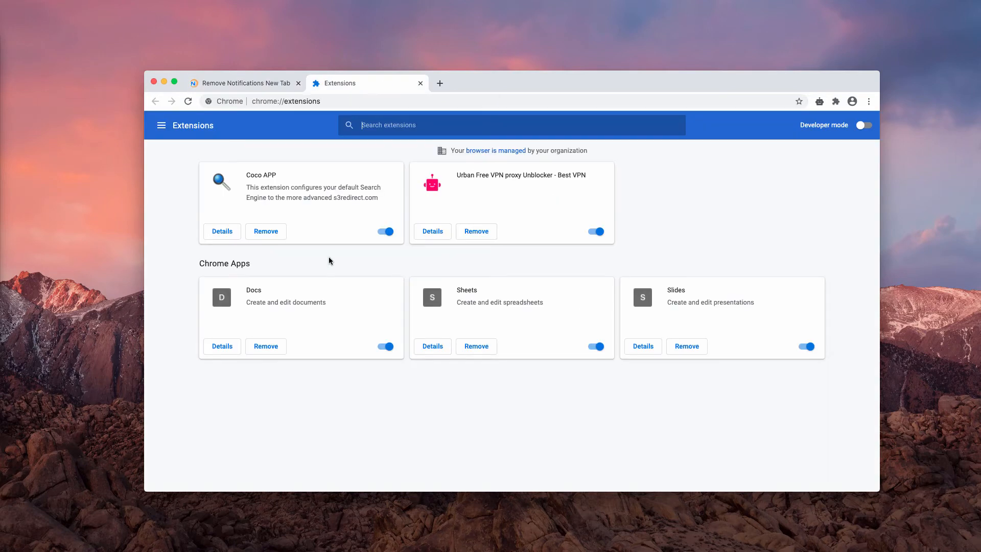
pyautogui.moveTo(278, 213)
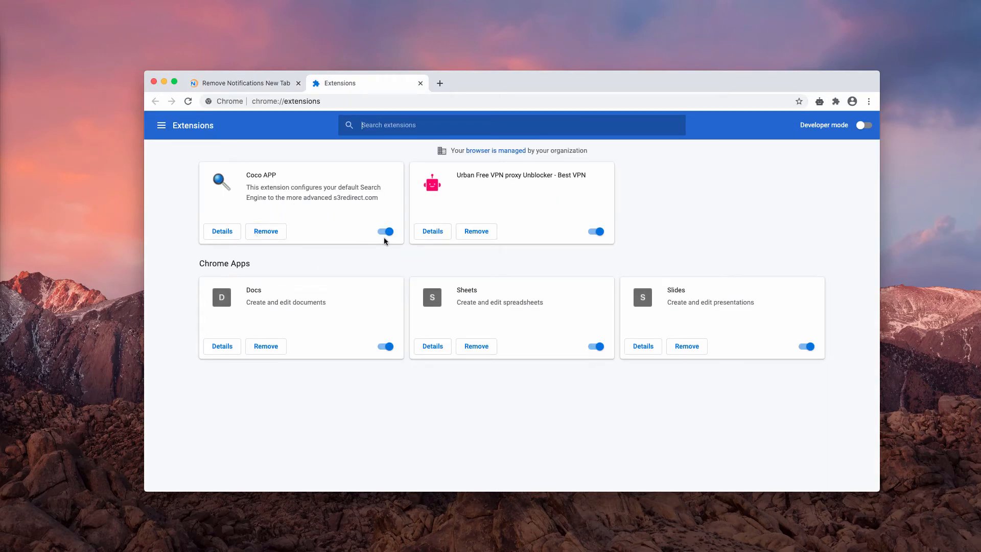
pyautogui.click(385, 231)
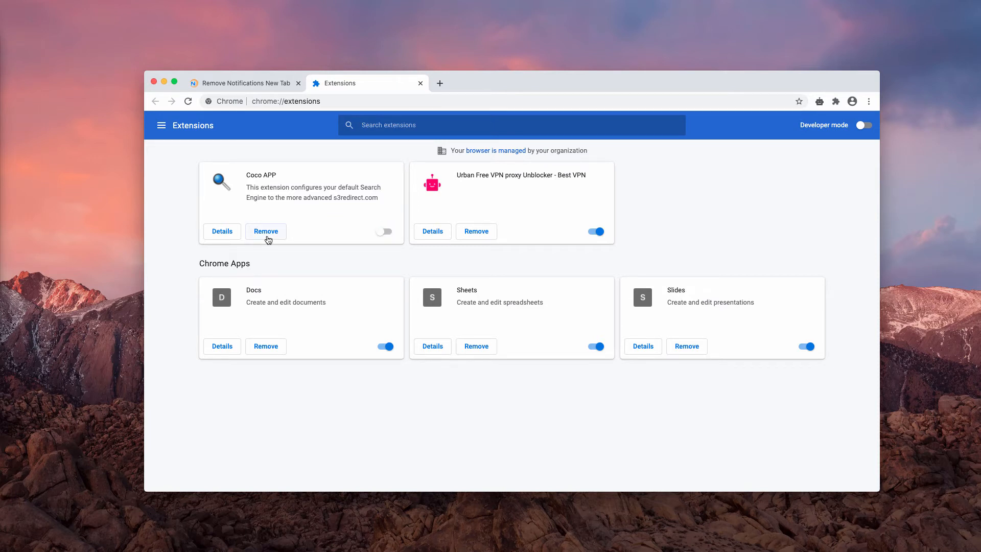
pyautogui.click(266, 231)
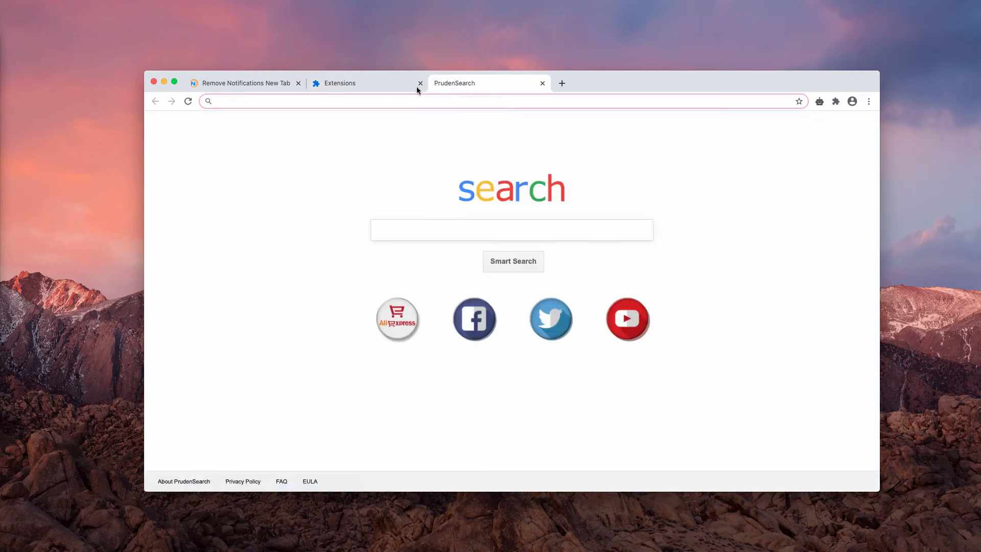
pyautogui.moveTo(467, 90)
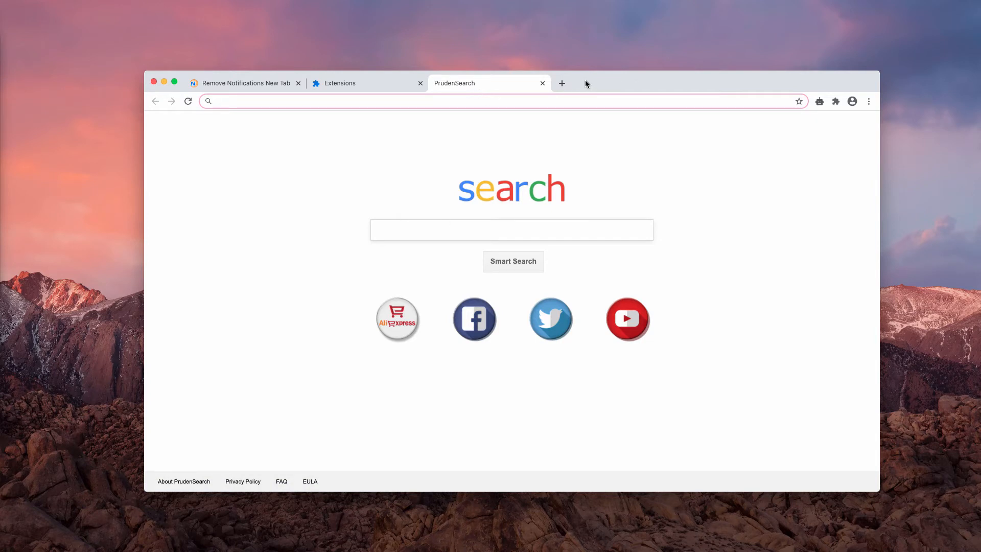
# - Use Chrome's three-dot menu from the PrudenSearch tab to reach the Combo Cleaner site
pyautogui.click(868, 101)
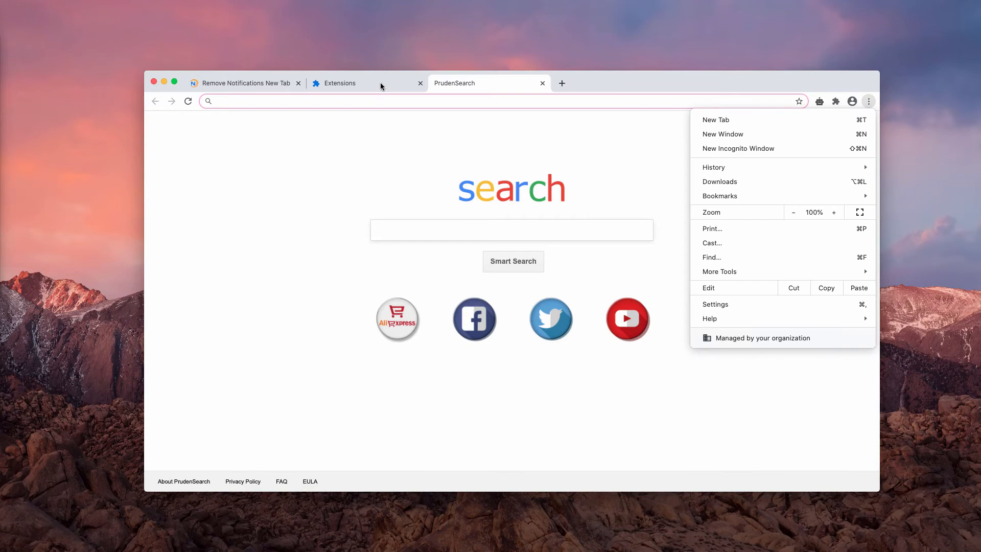
pyautogui.click(349, 83)
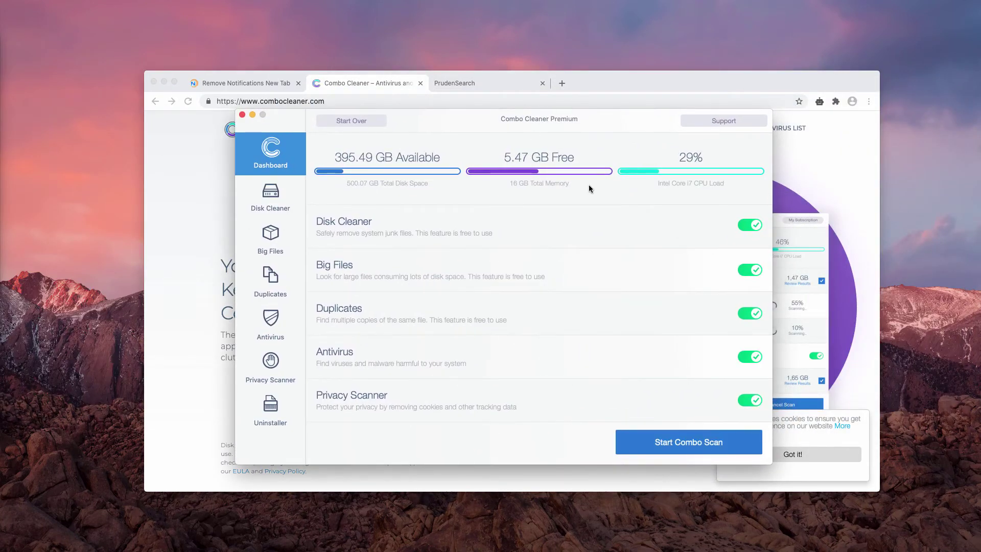
pyautogui.moveTo(699, 441)
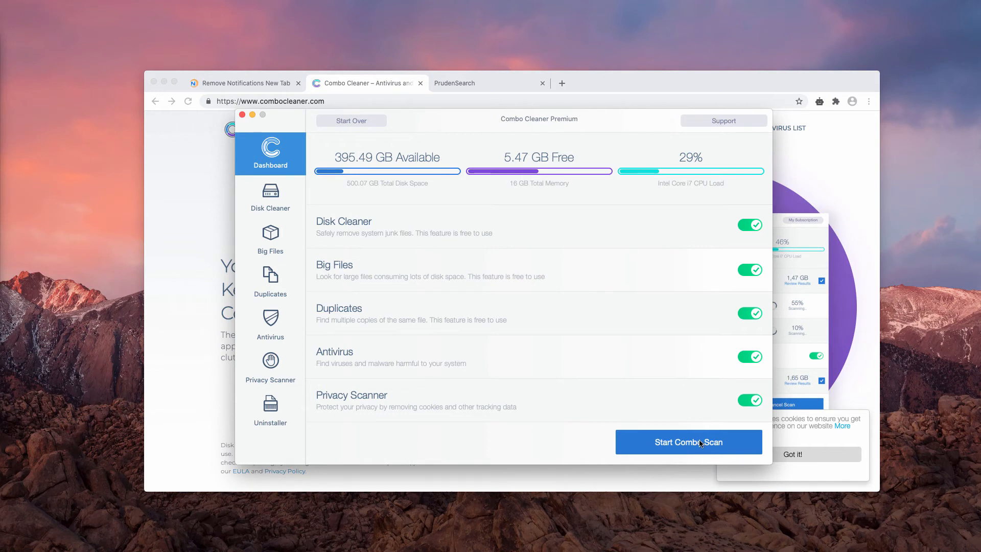
# - Run a full combo scan of the Mac, ending with 27 antivirus threats reported
pyautogui.click(689, 441)
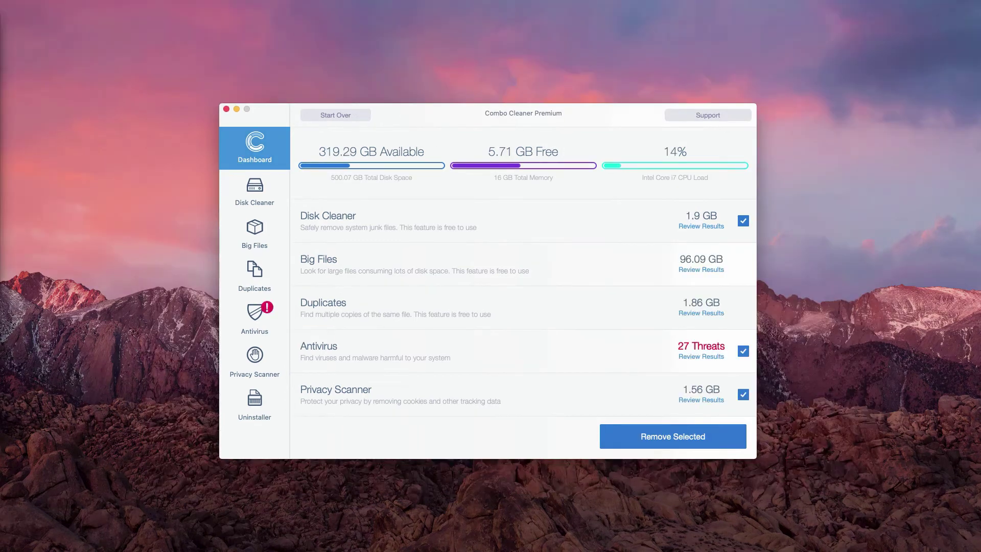
pyautogui.moveTo(555, 119)
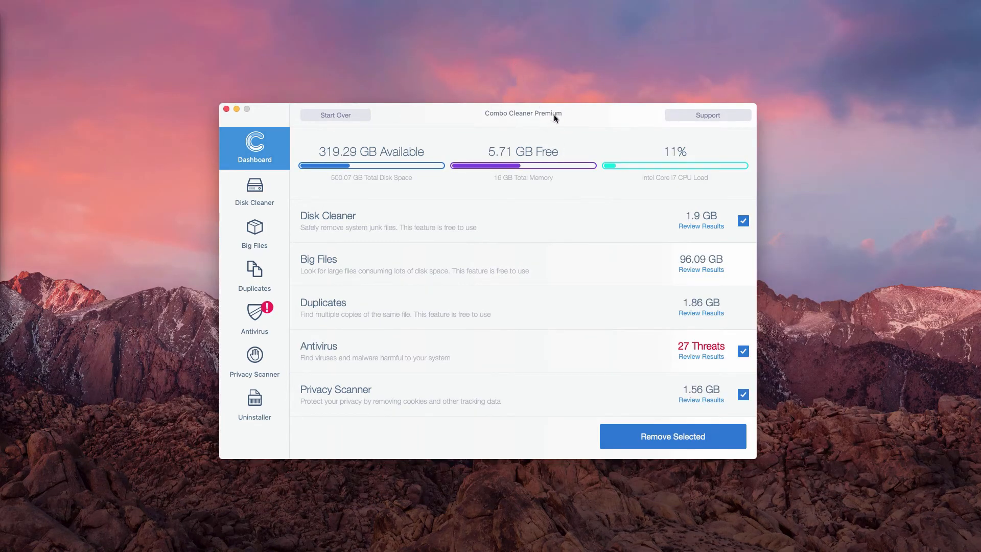
pyautogui.moveTo(584, 120)
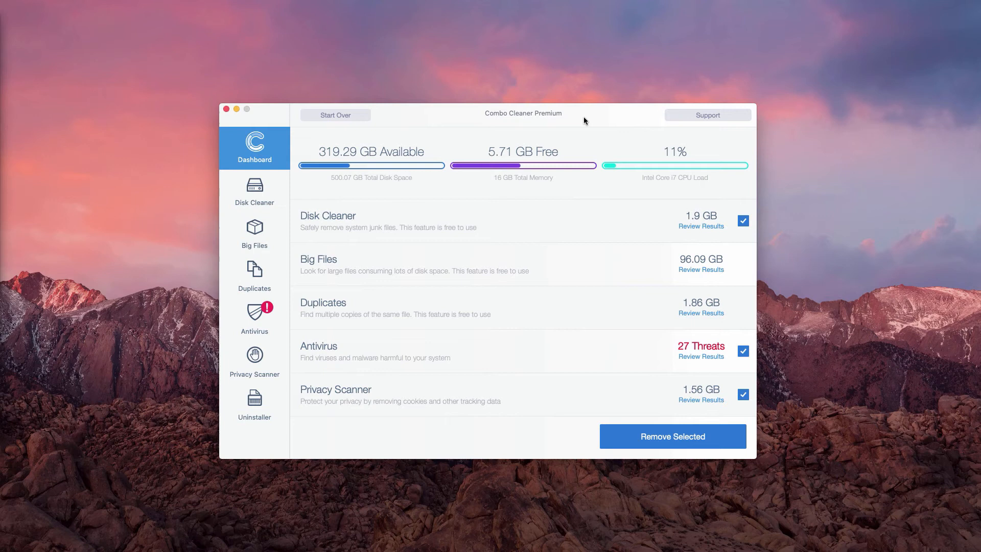
pyautogui.moveTo(506, 347)
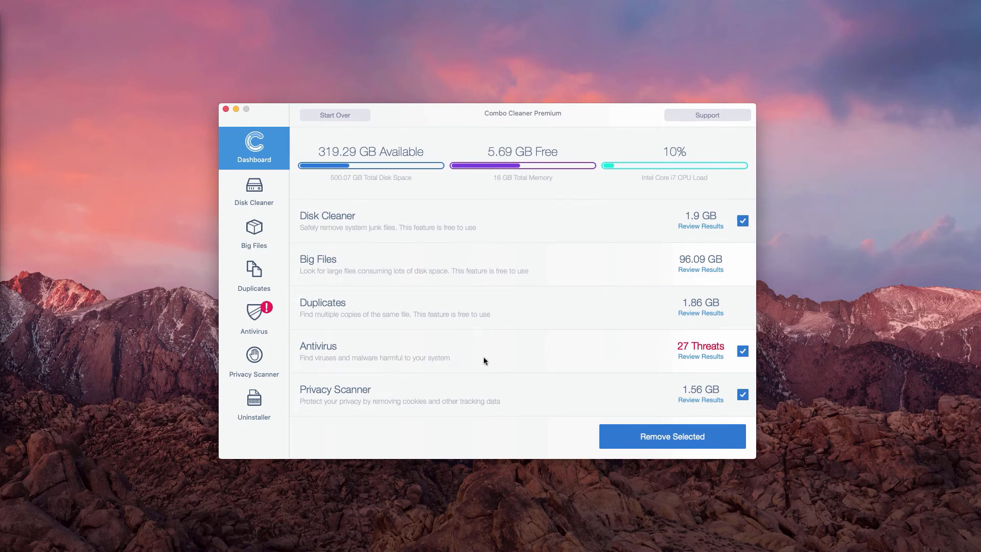
pyautogui.moveTo(701, 362)
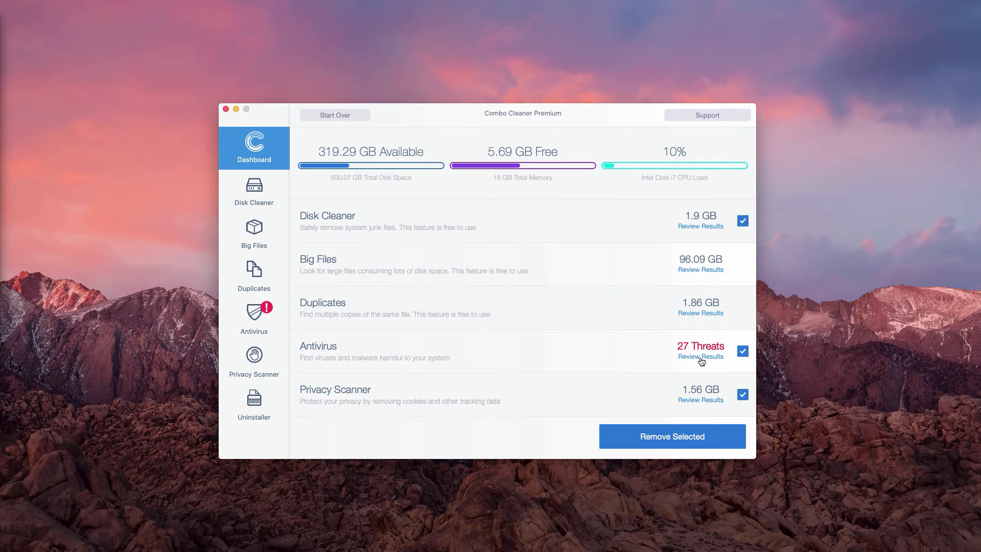
# - Review the 27 antivirus threats, scrolling past the infected Adobe Flash Player disk images
pyautogui.click(700, 355)
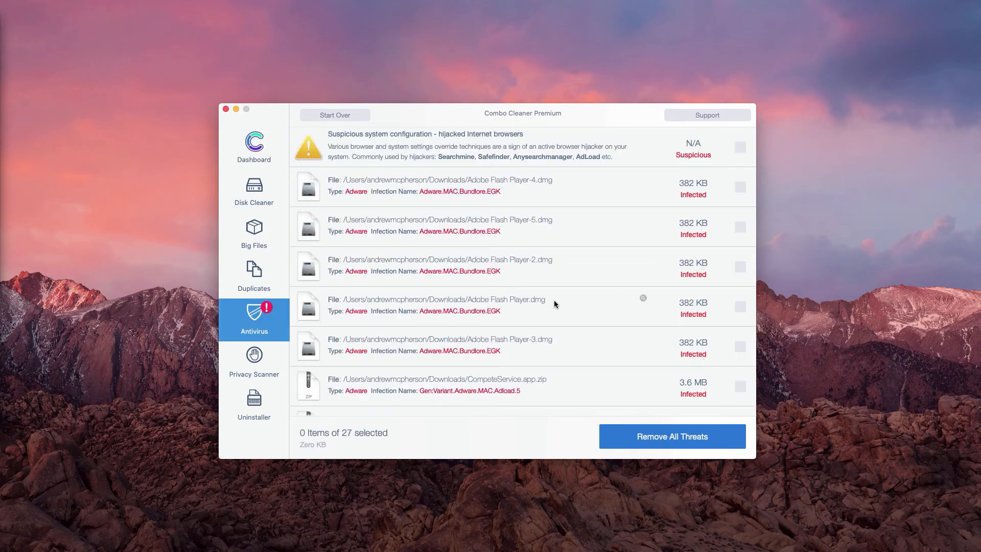
pyautogui.scroll(-3)
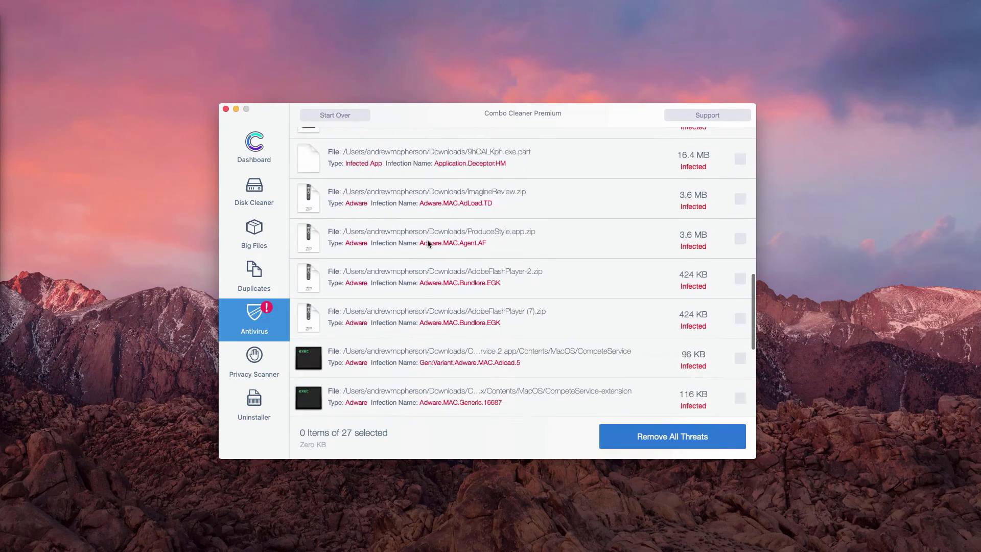
pyautogui.scroll(-3)
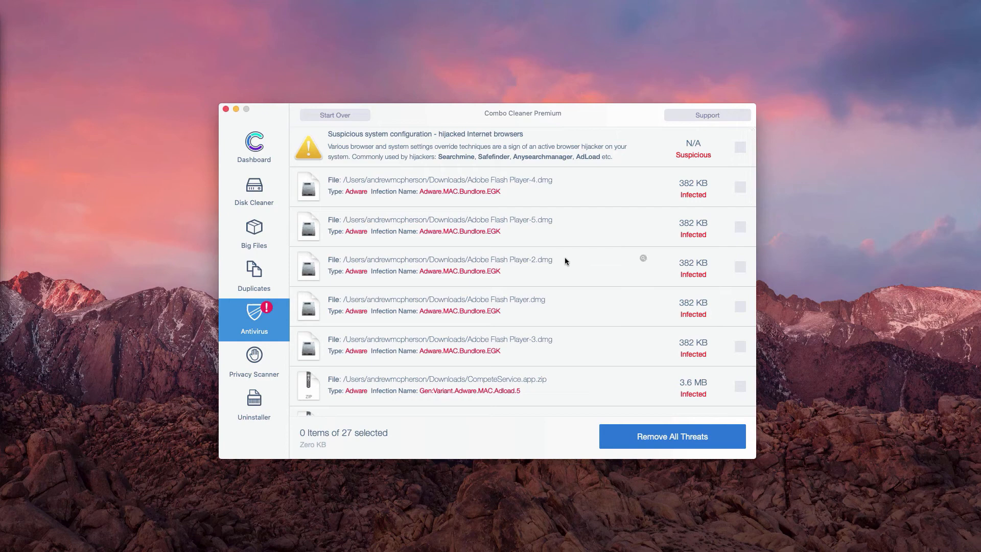
pyautogui.moveTo(466, 194)
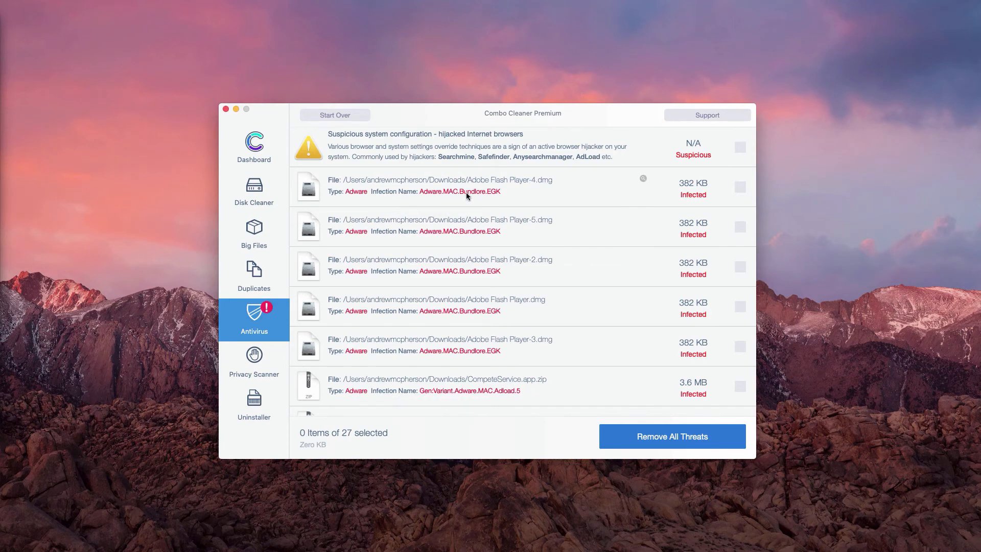
pyautogui.moveTo(554, 192)
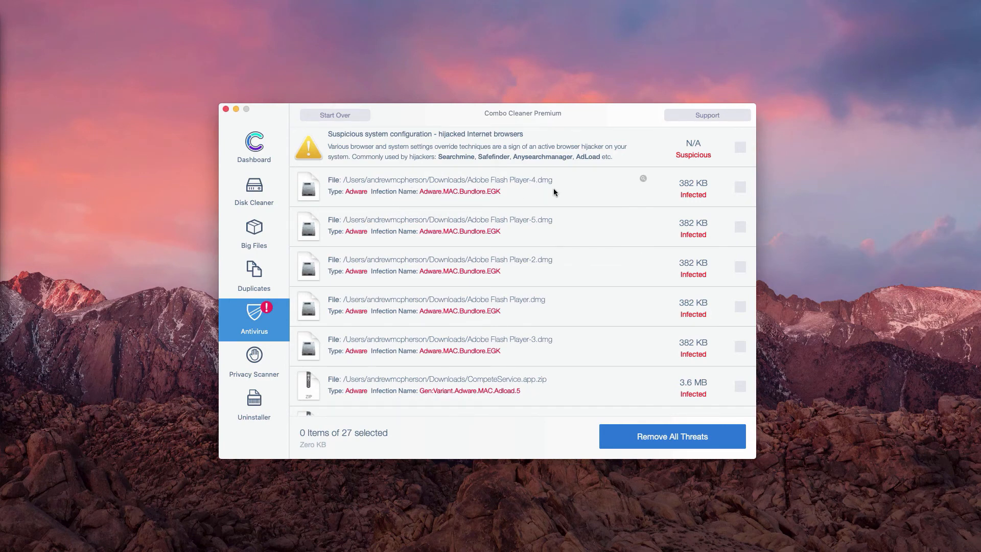
pyautogui.moveTo(645, 182)
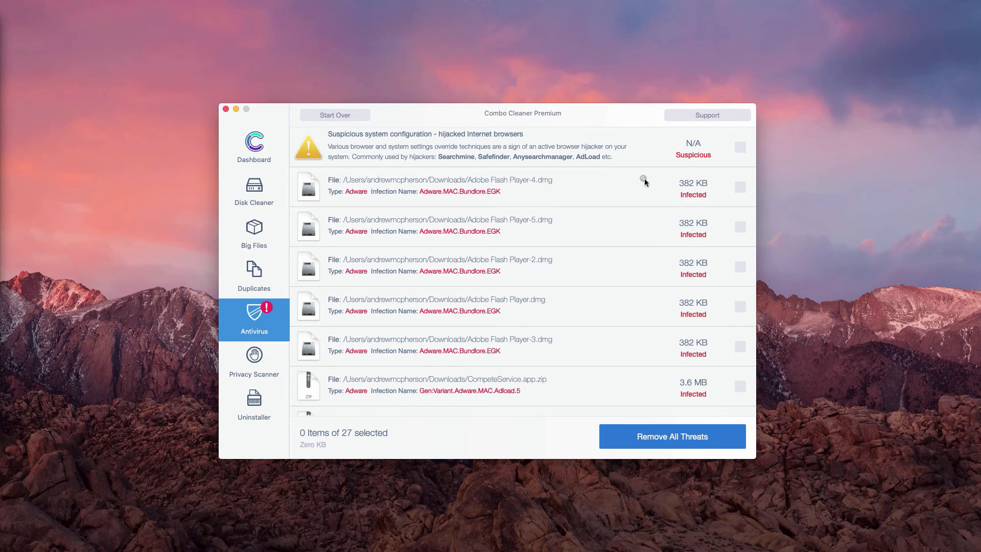
pyautogui.moveTo(359, 199)
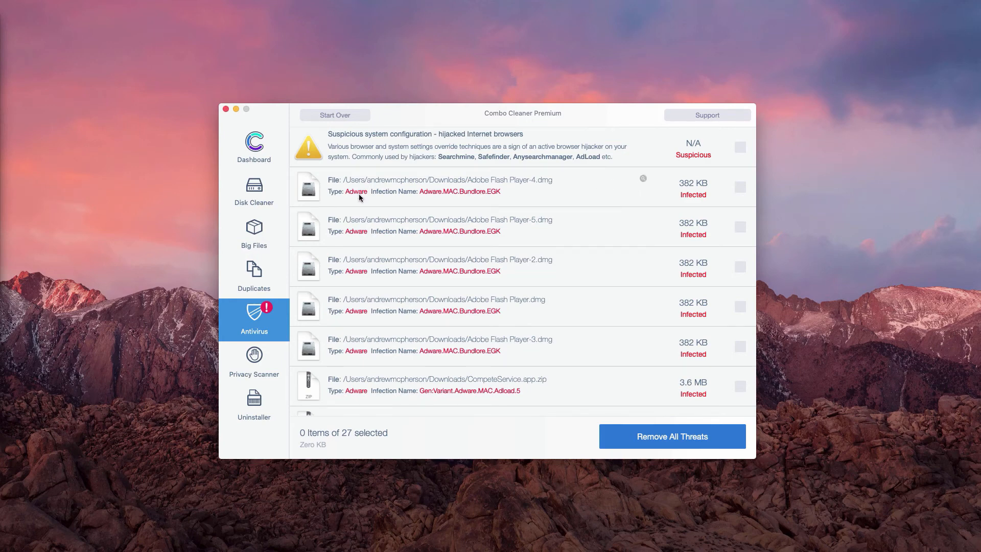
pyautogui.moveTo(467, 182)
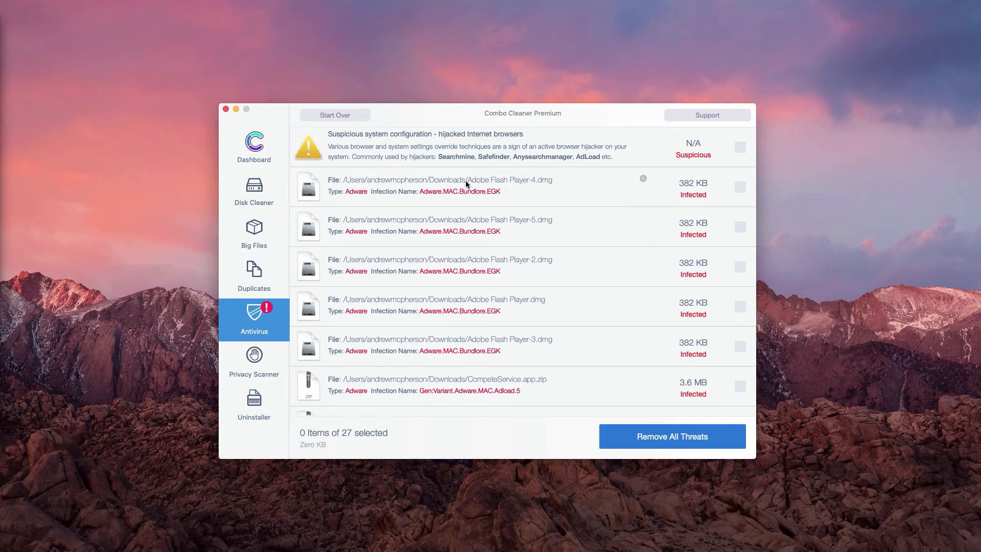
pyautogui.moveTo(640, 185)
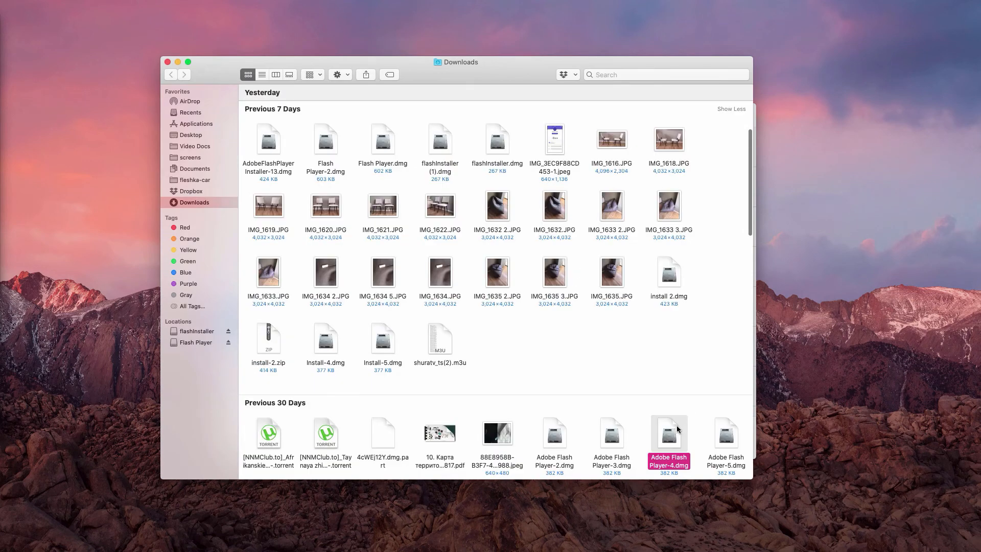
# - Bring up the context menu for Adobe Flash Player-4.dmg in Finder's Downloads folder
pyautogui.rightClick(668, 433)
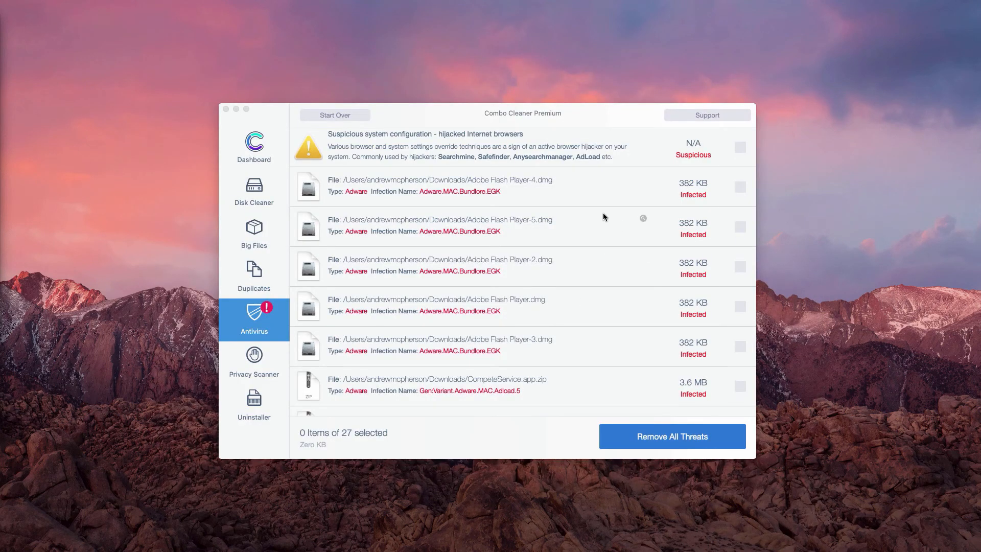
pyautogui.scroll(-3)
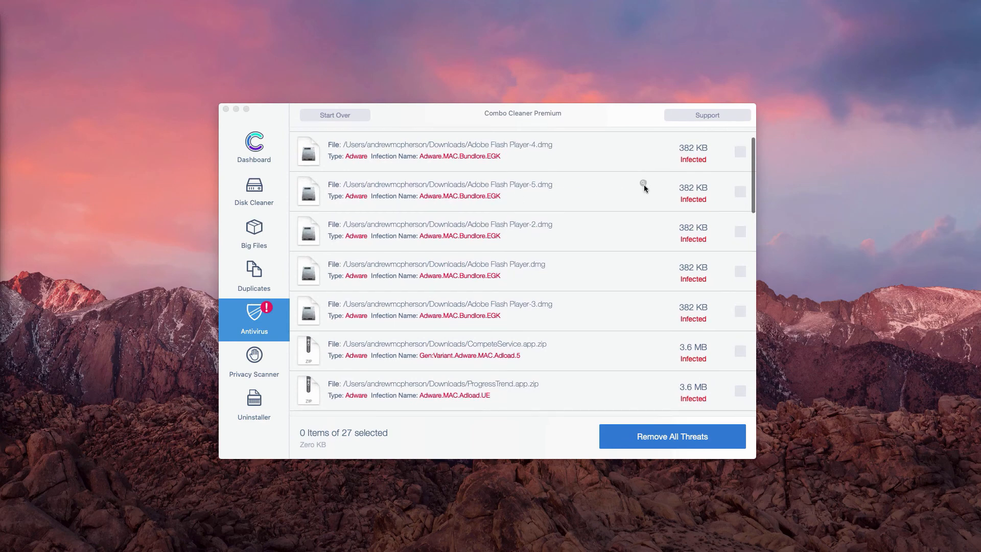
pyautogui.moveTo(493, 189)
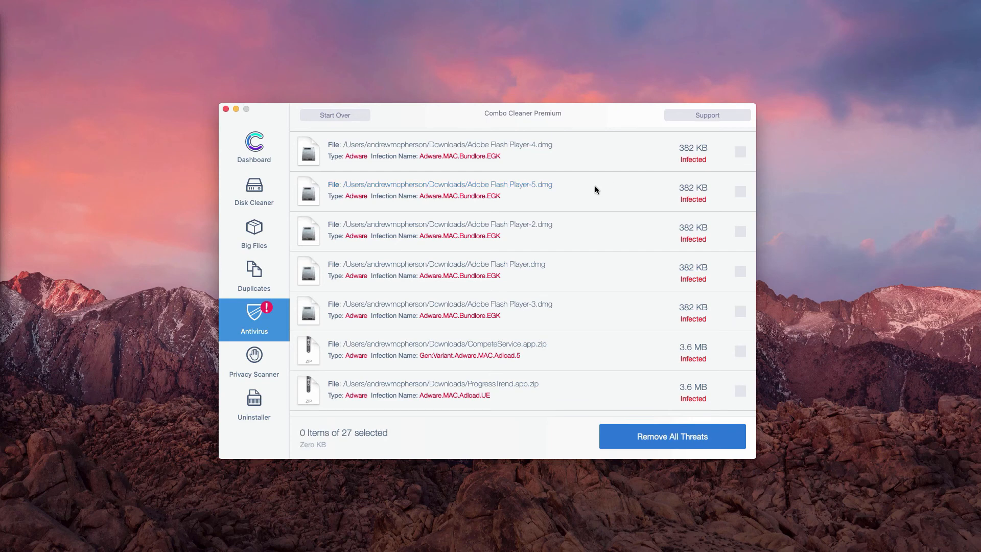
pyautogui.moveTo(595, 186)
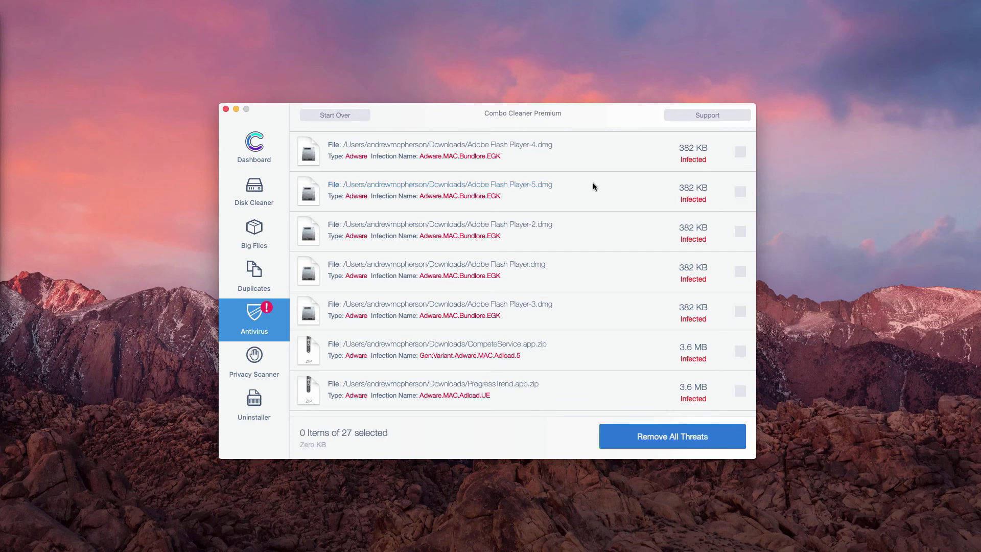
pyautogui.moveTo(666, 185)
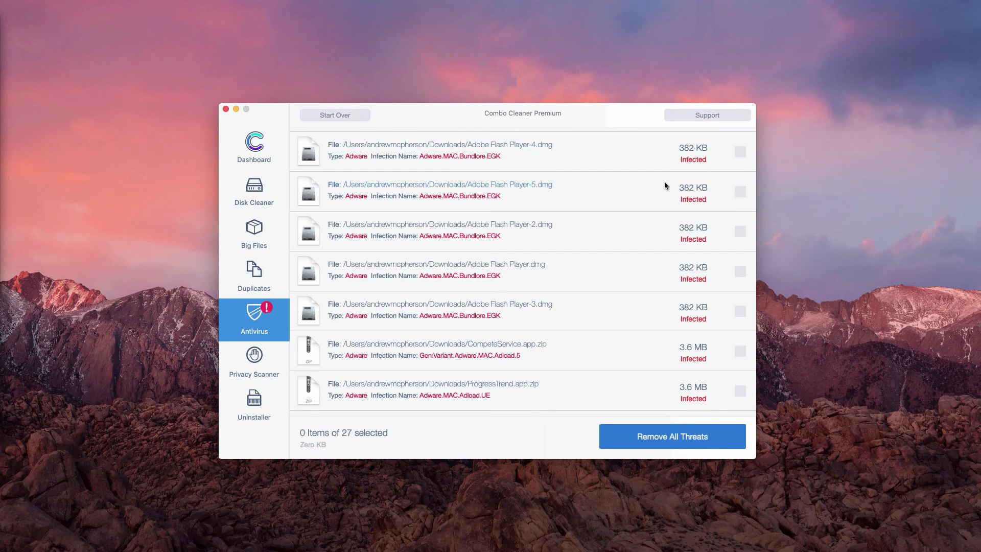
pyautogui.moveTo(637, 233)
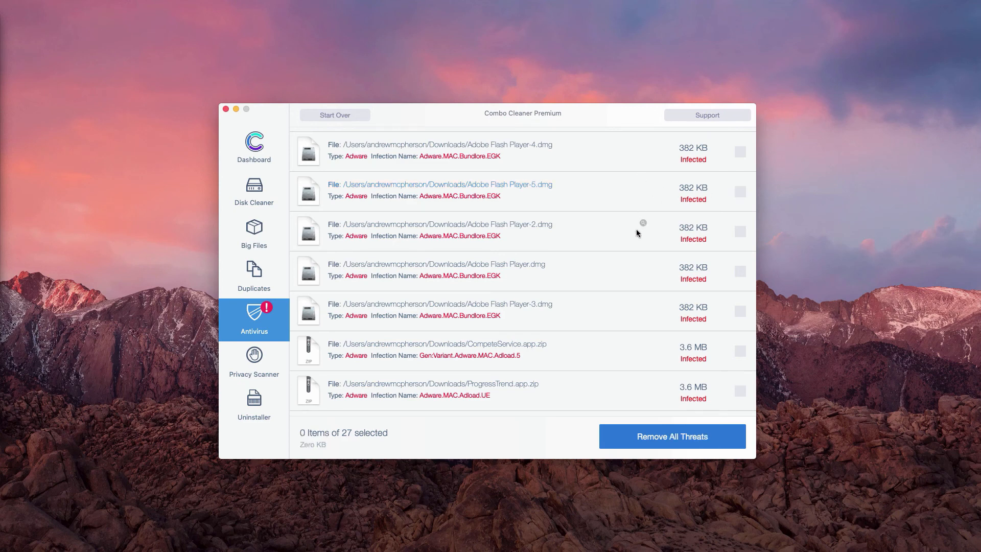
pyautogui.moveTo(578, 244)
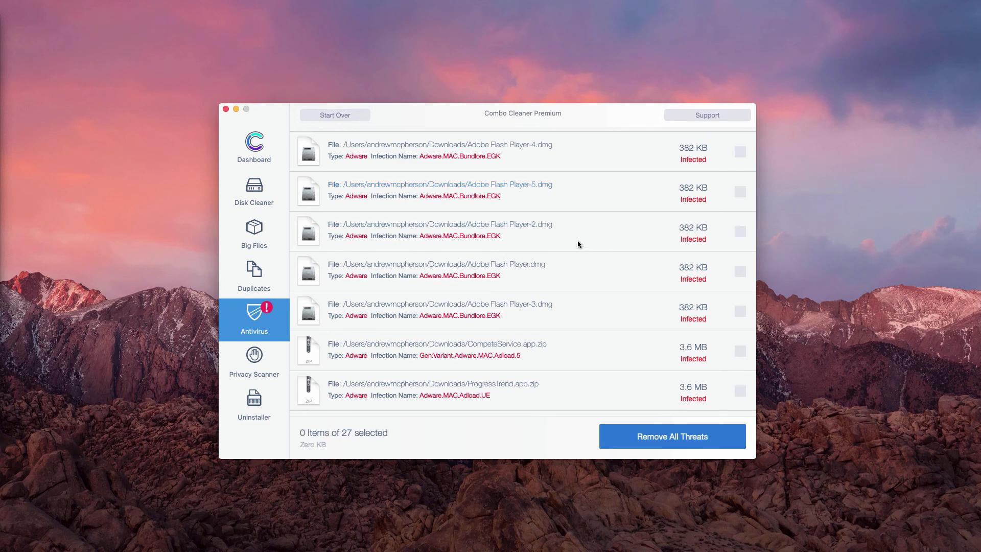
pyautogui.moveTo(642, 194)
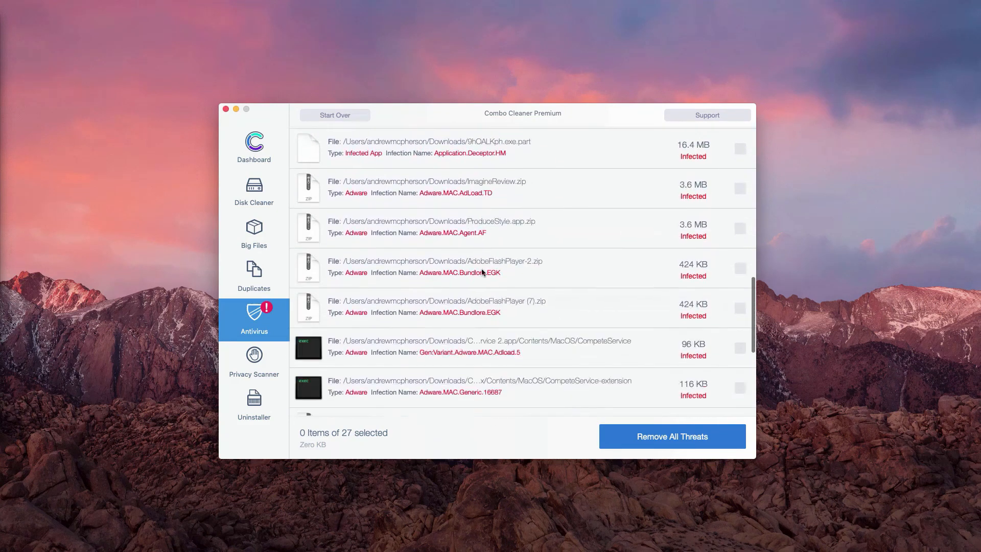
pyautogui.scroll(-3)
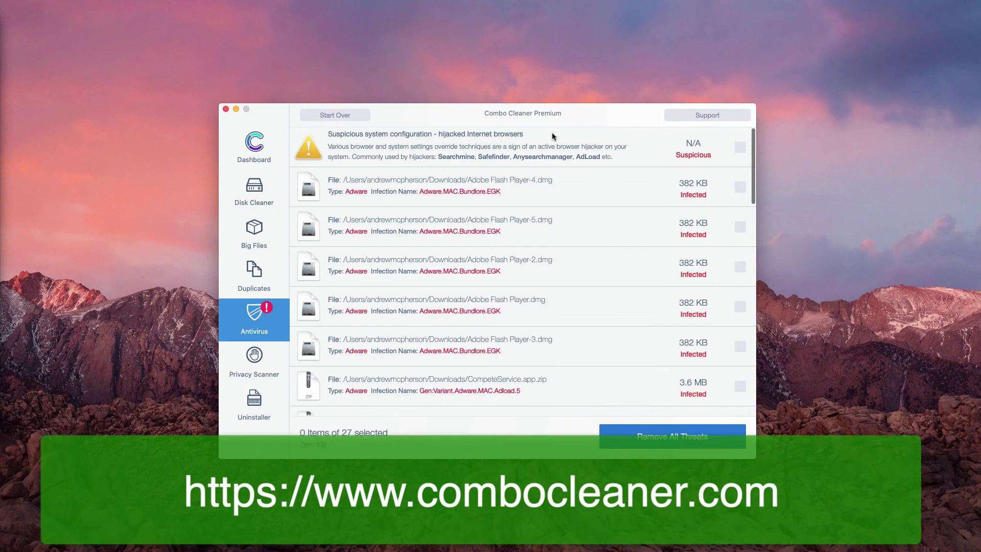
pyautogui.moveTo(497, 164)
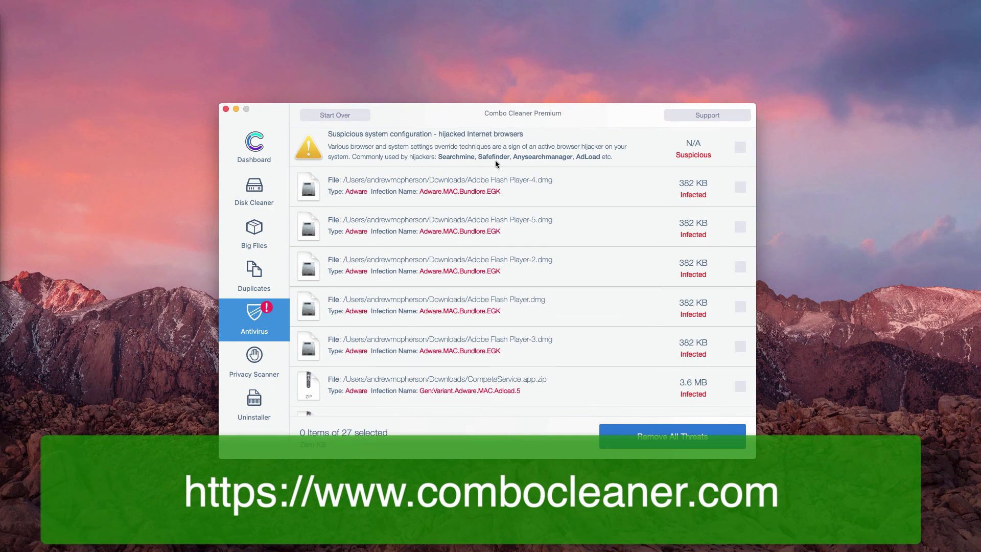